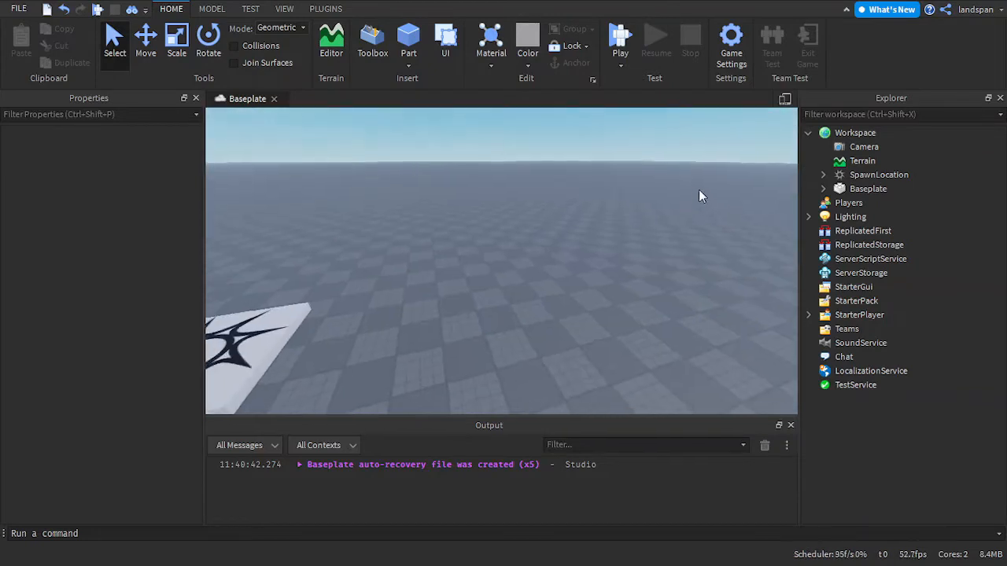
# Step: Spawn the 'landspan' avatar as an R6 rig with the Load Character plugin, and expand it
pyautogui.click(283, 9)
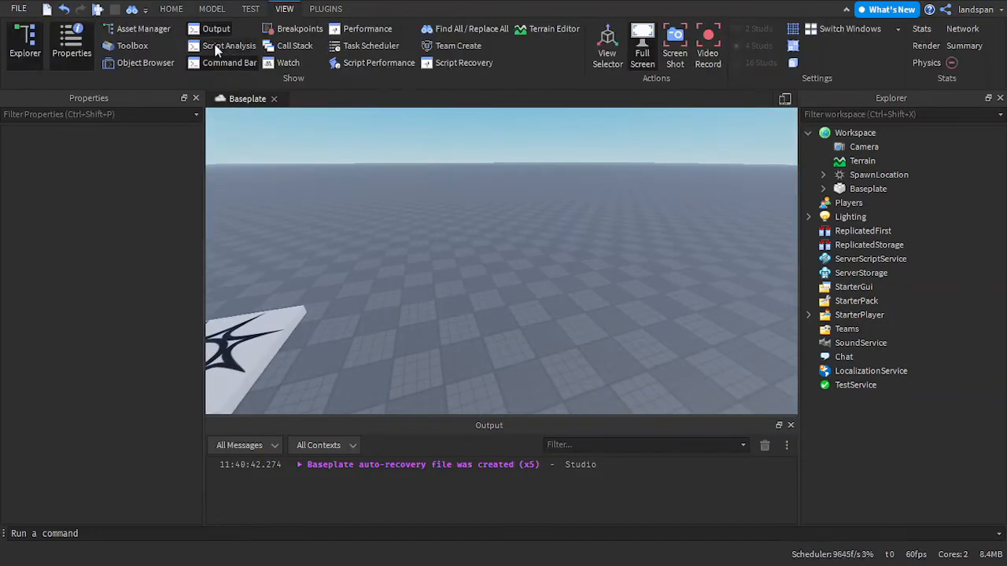
pyautogui.click(325, 9)
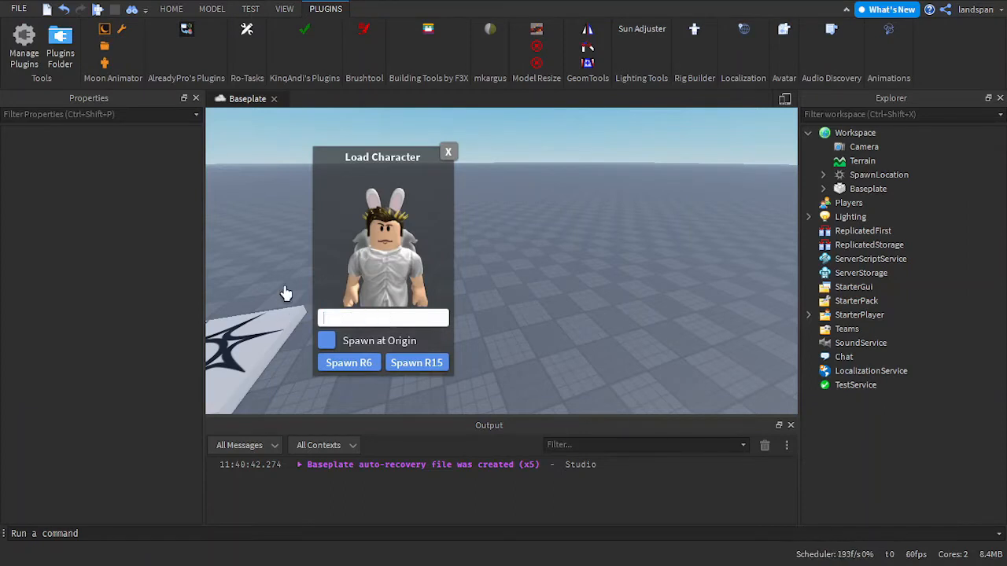
pyautogui.write('landsp')
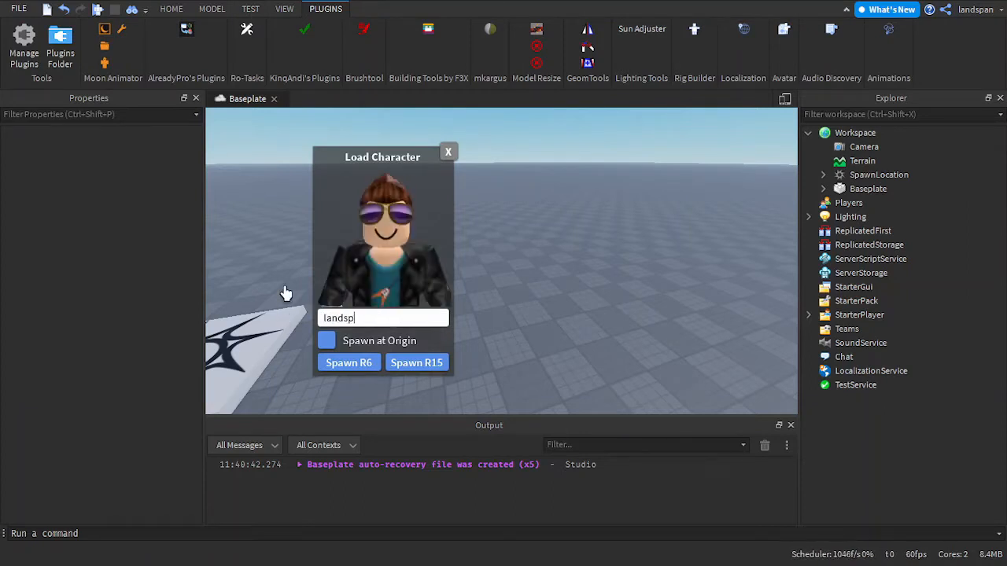
pyautogui.click(416, 363)
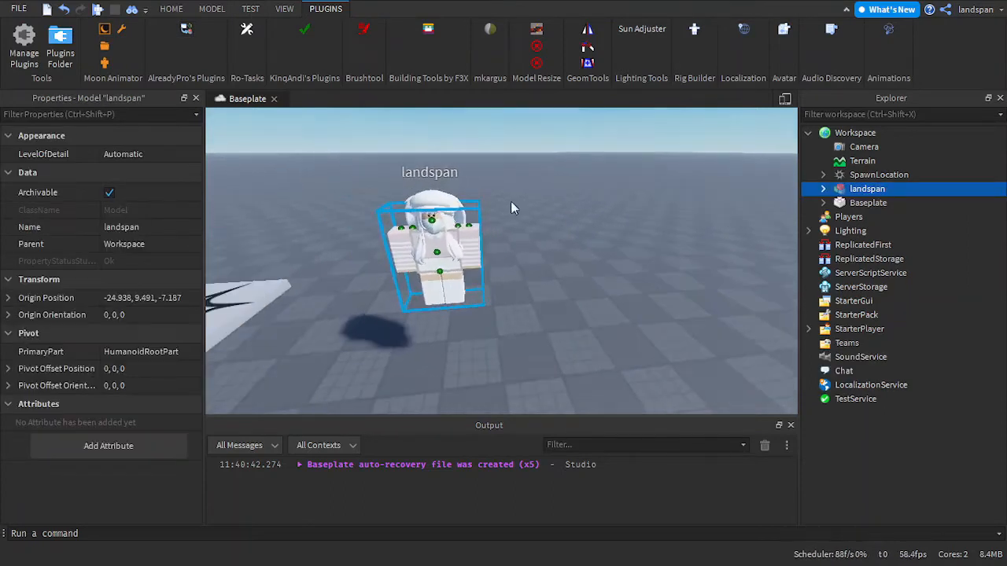
pyautogui.click(823, 188)
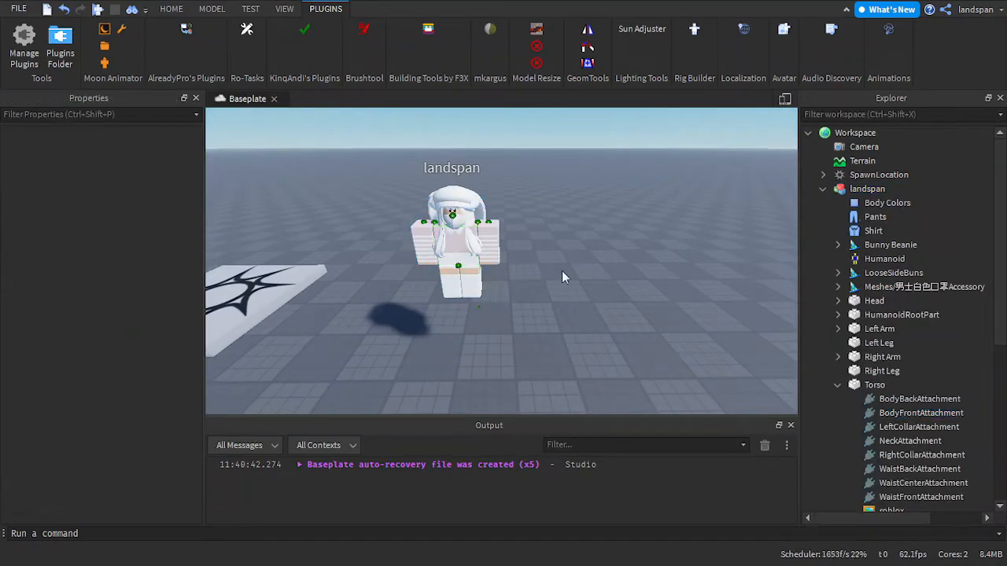
# Step: Insert a BillboardGui into the landspan model and select it to show its properties
pyautogui.click(867, 188)
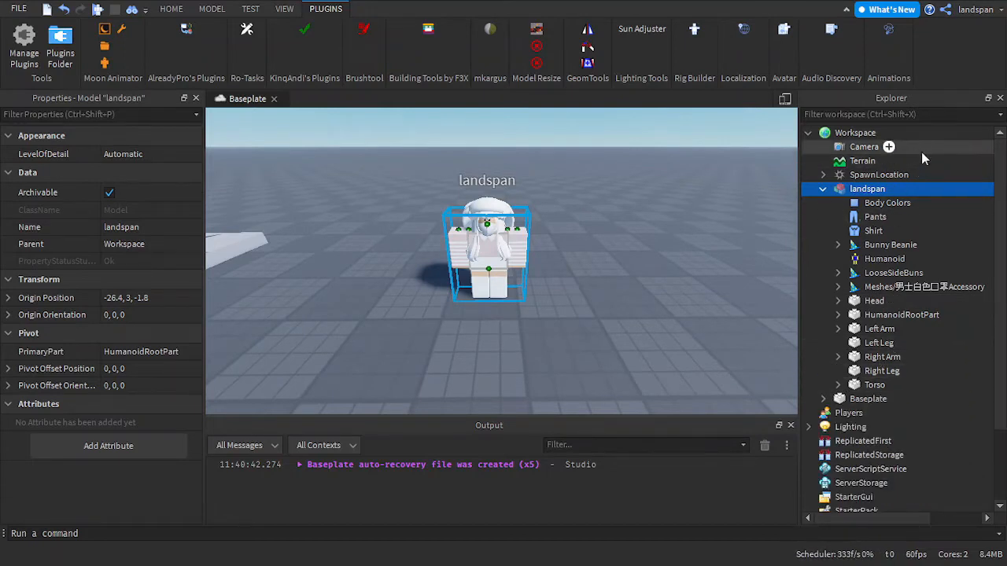
pyautogui.moveTo(871, 301)
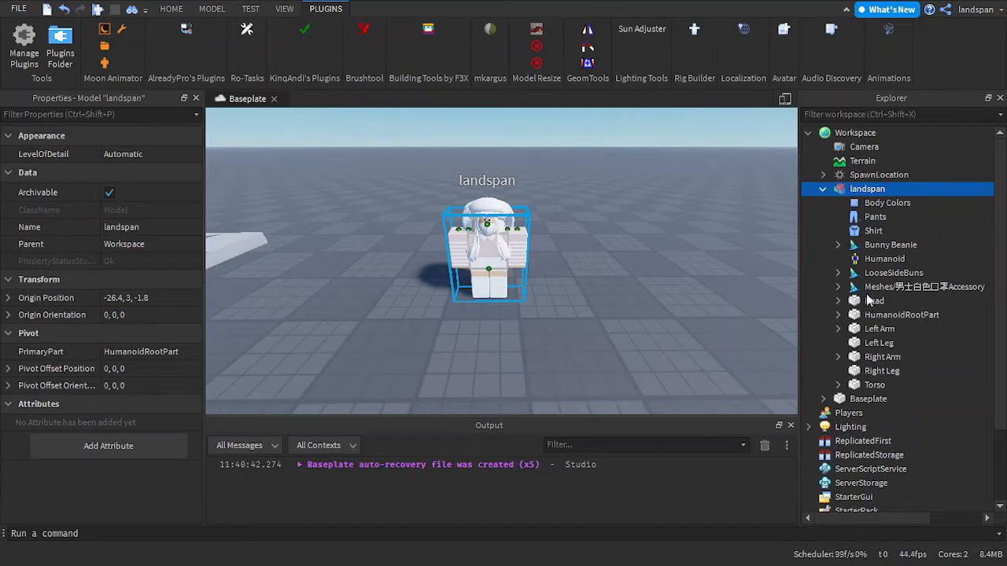
pyautogui.moveTo(870, 286)
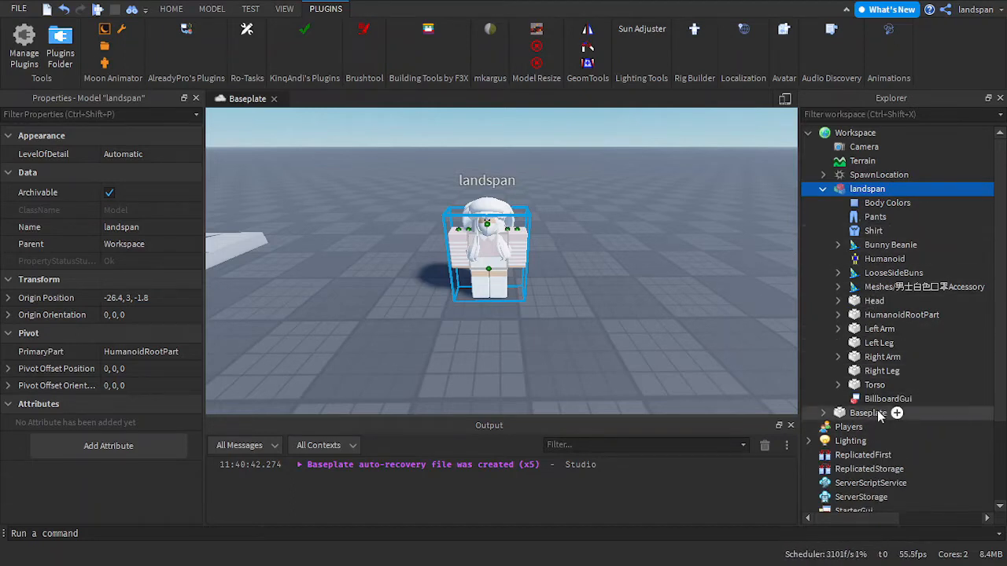
pyautogui.moveTo(920, 398)
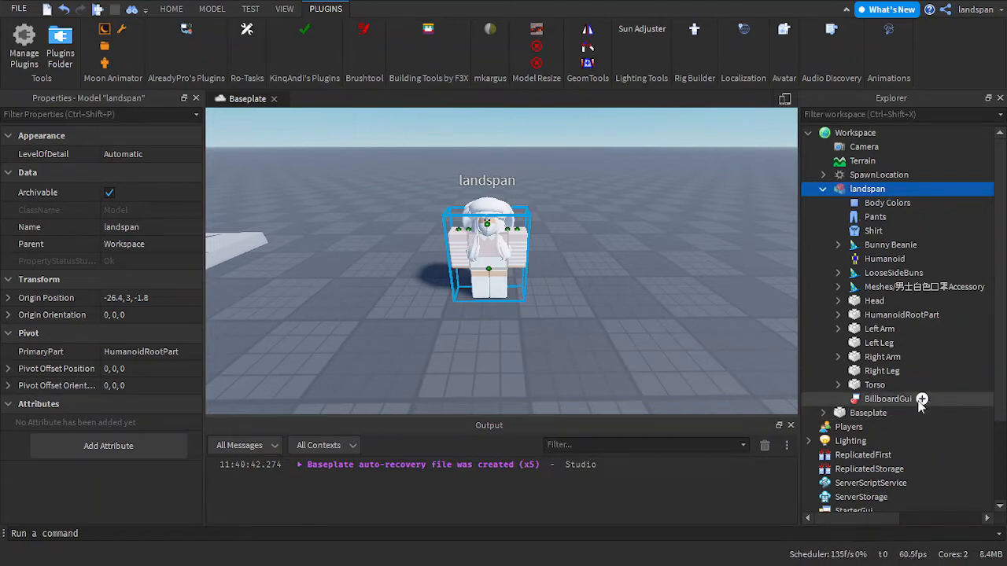
pyautogui.click(886, 398)
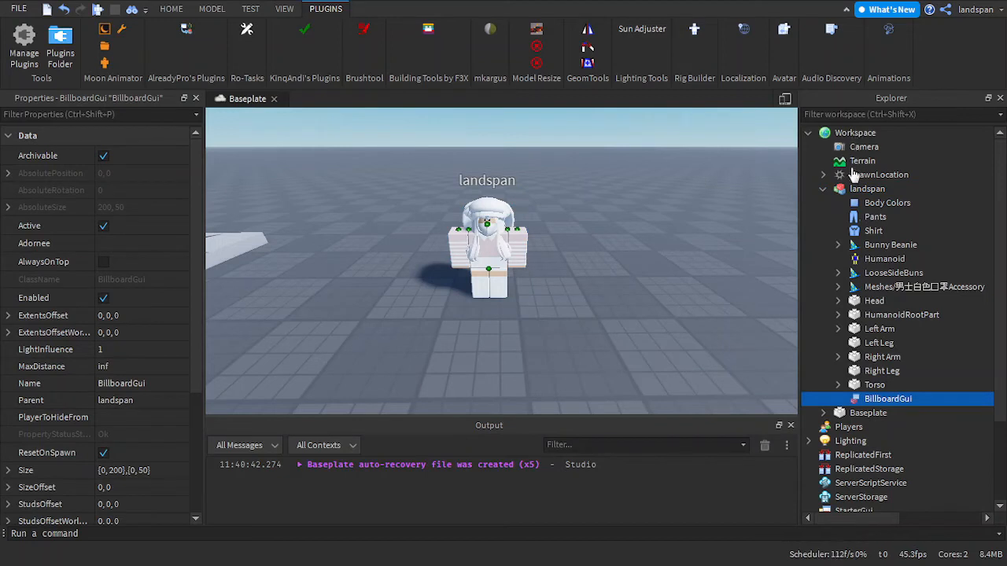
pyautogui.moveTo(860, 155)
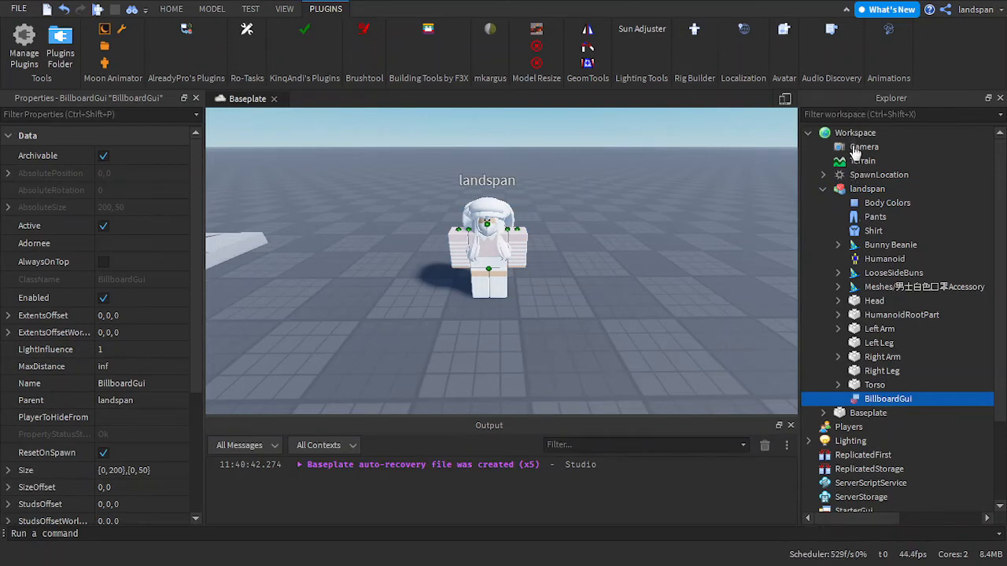
pyautogui.moveTo(854, 165)
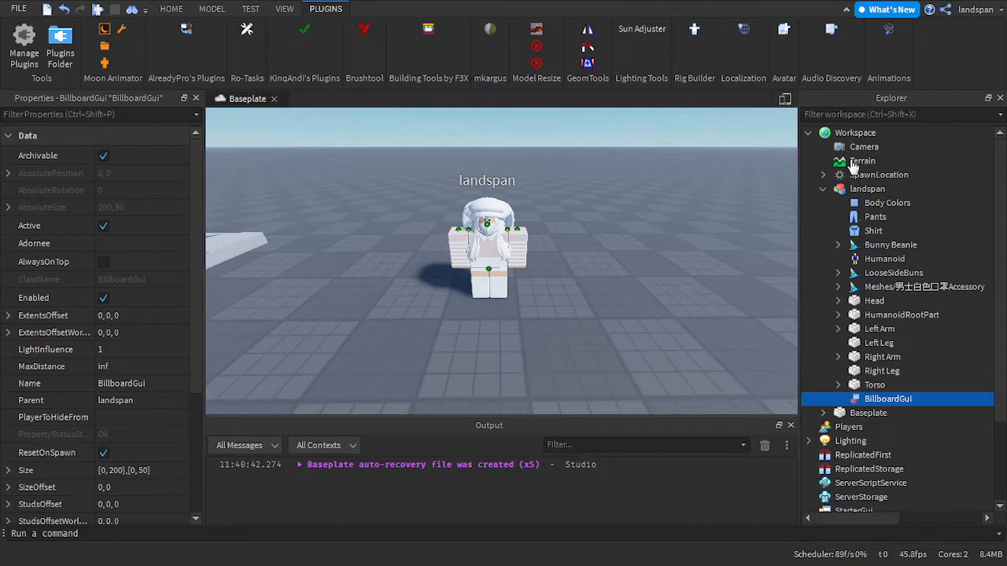
pyautogui.moveTo(856, 157)
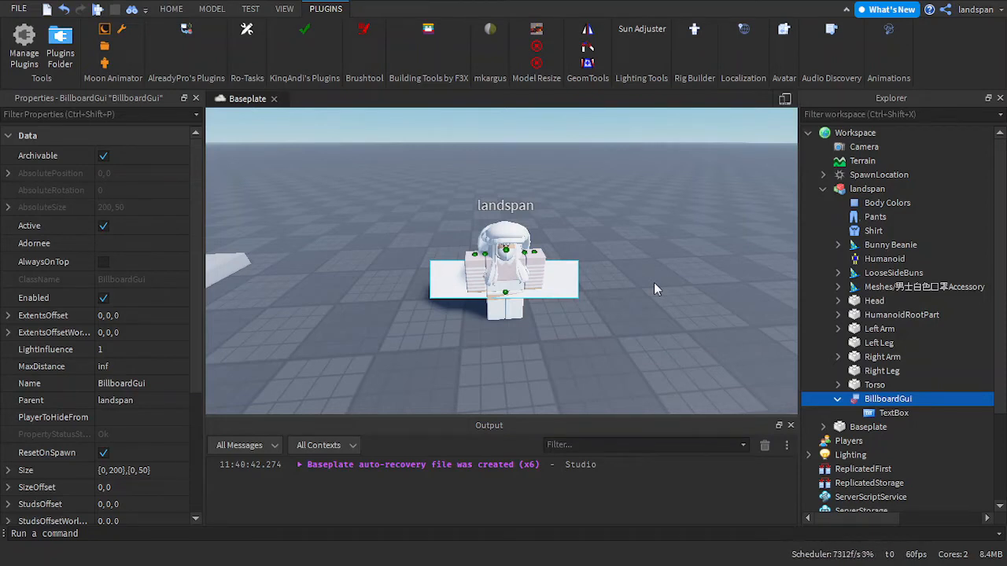
pyautogui.moveTo(558, 226)
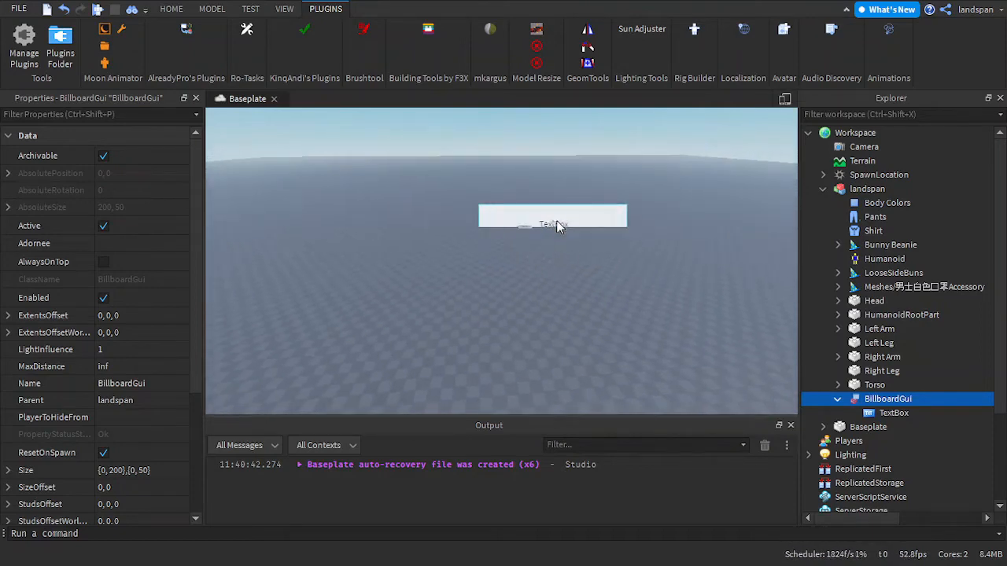
pyautogui.moveTo(261, 243)
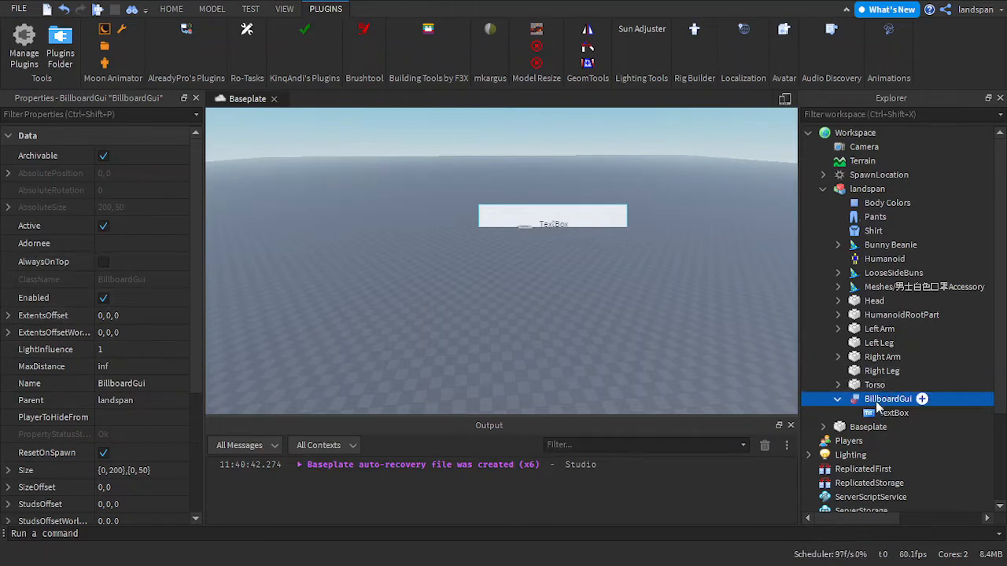
# Step: Set the BillboardGui's MaxDistance to 50
pyautogui.doubleClick(886, 399)
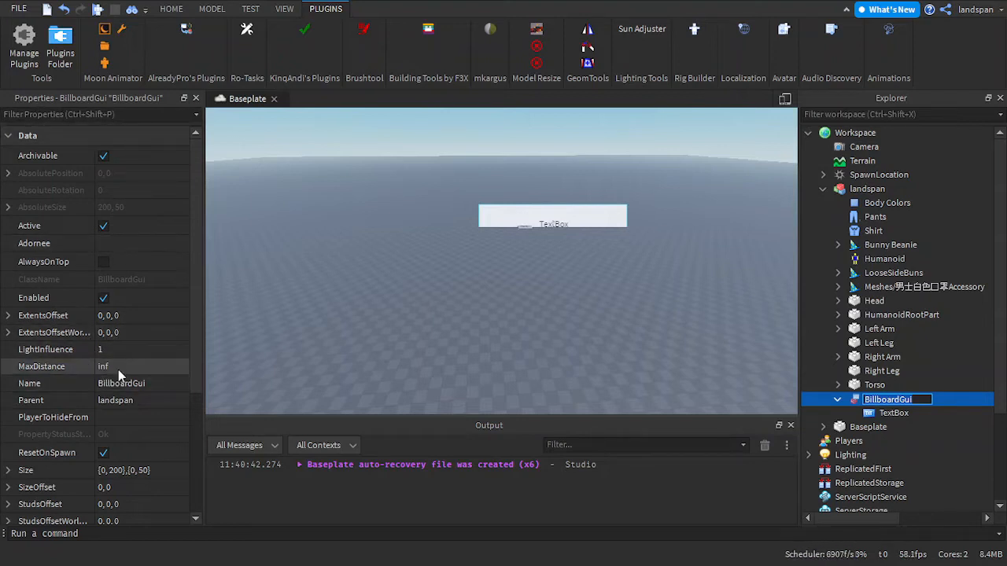
pyautogui.click(137, 366)
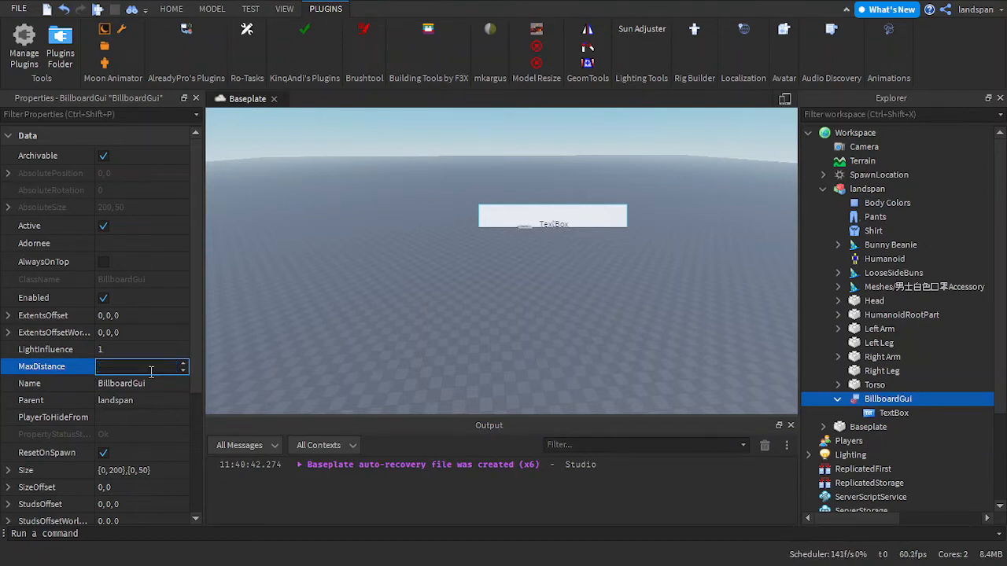
pyautogui.write('50')
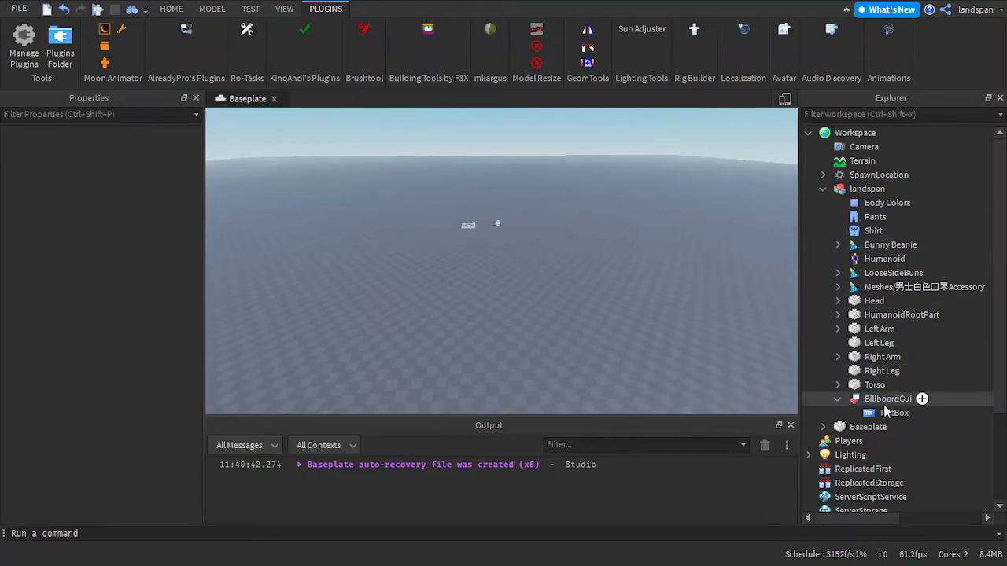
pyautogui.click(888, 398)
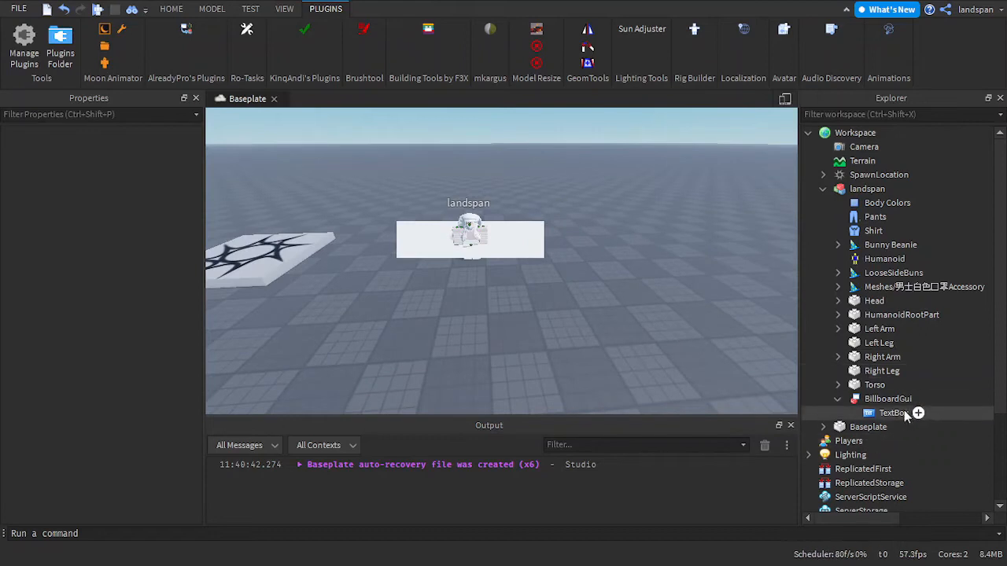
# Step: Inspect the TextBox, then reselect the BillboardGui to assign its Adornee
pyautogui.click(890, 413)
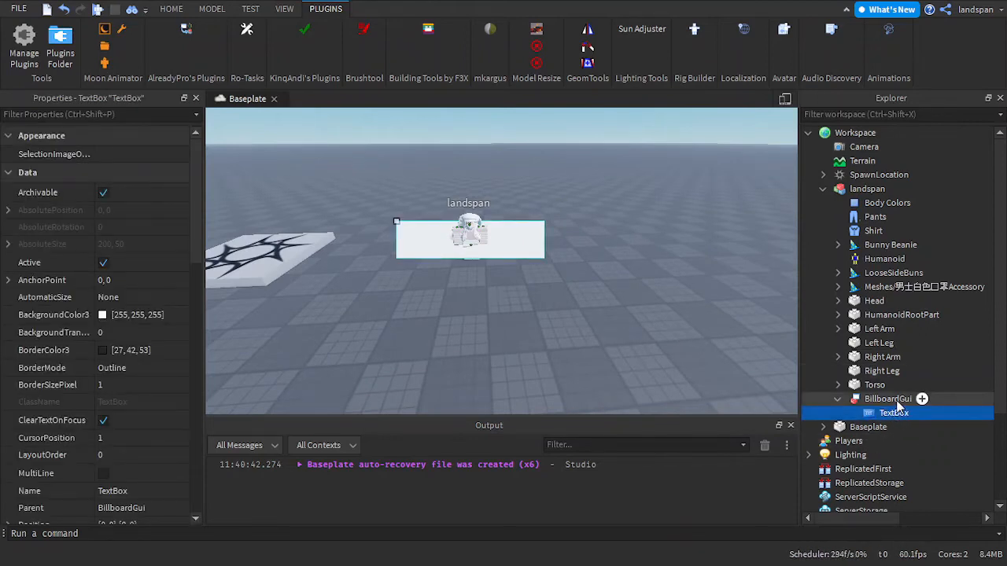
pyautogui.click(887, 399)
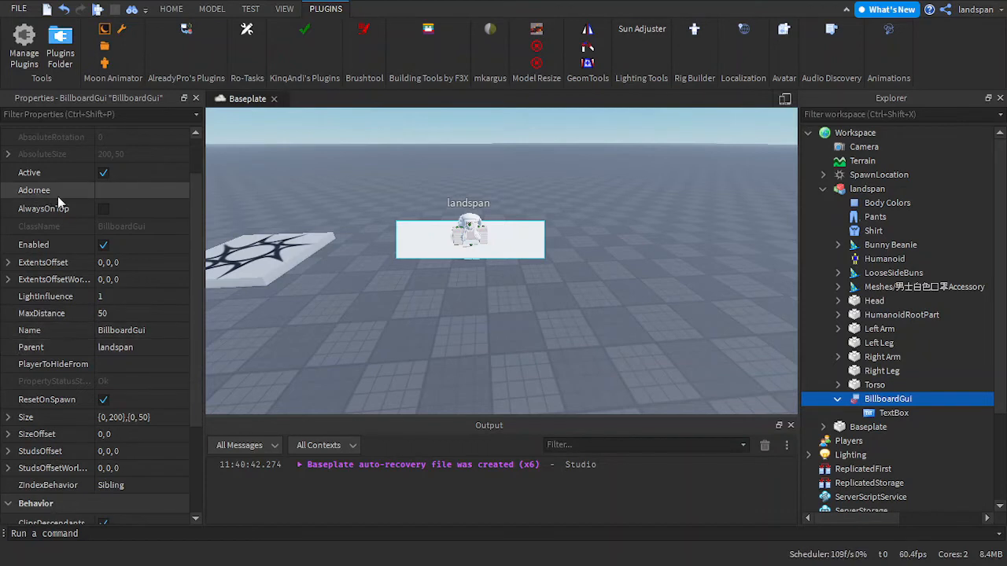
pyautogui.moveTo(84, 194)
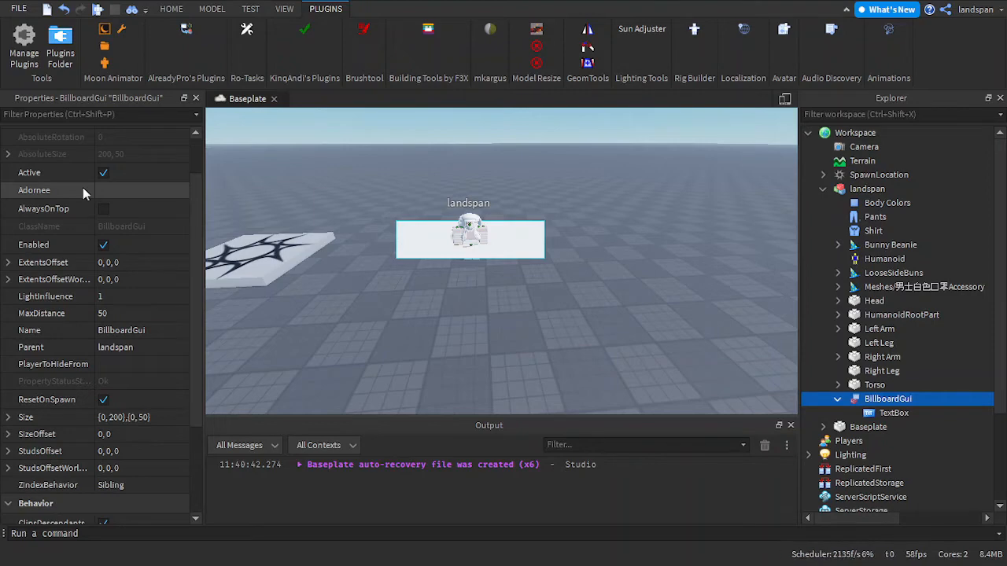
pyautogui.moveTo(496, 246)
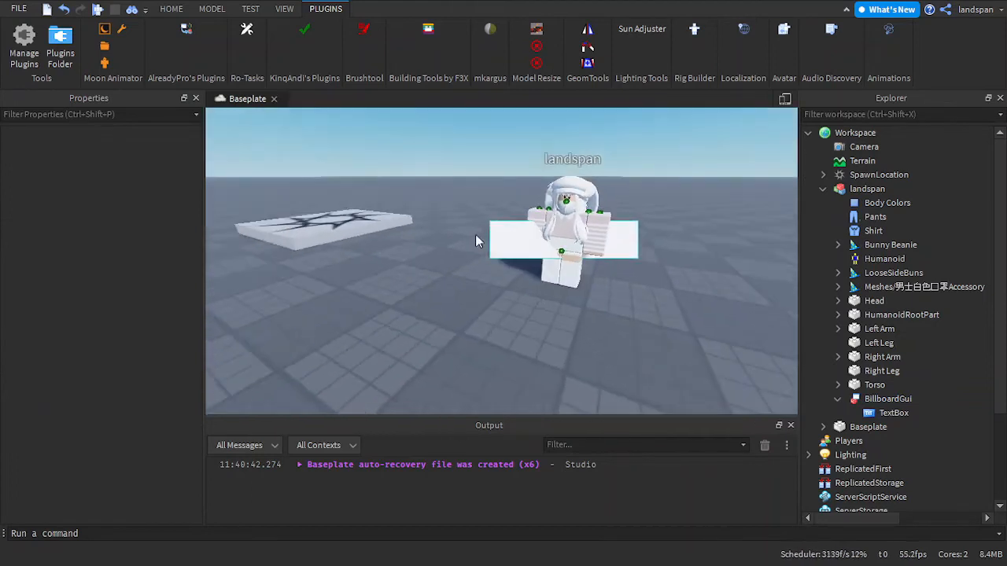
pyautogui.click(887, 399)
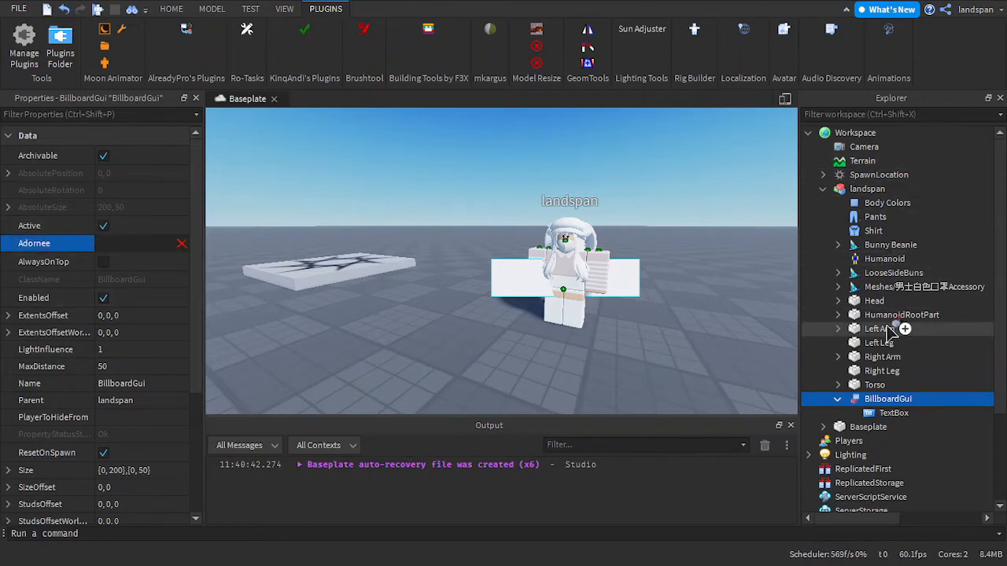
pyautogui.moveTo(854, 300)
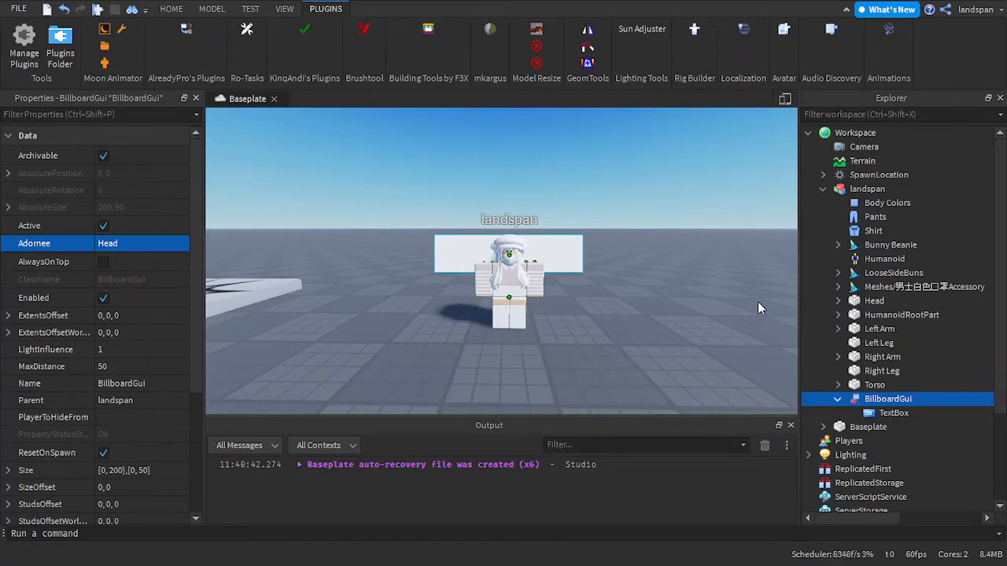
pyautogui.moveTo(118, 313)
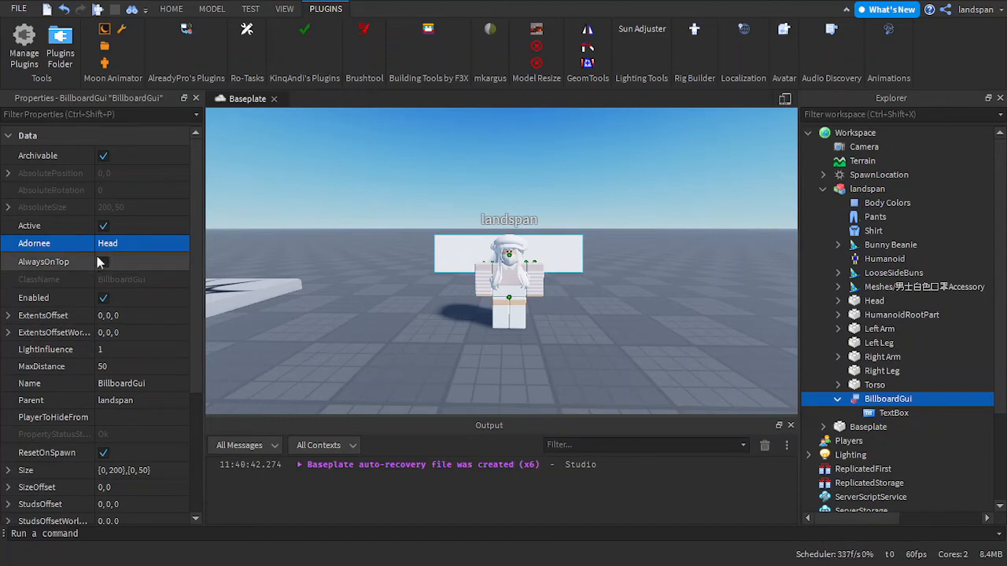
# Step: Enable AlwaysOnTop on the BillboardGui and reselect it to check the settings
pyautogui.click(103, 261)
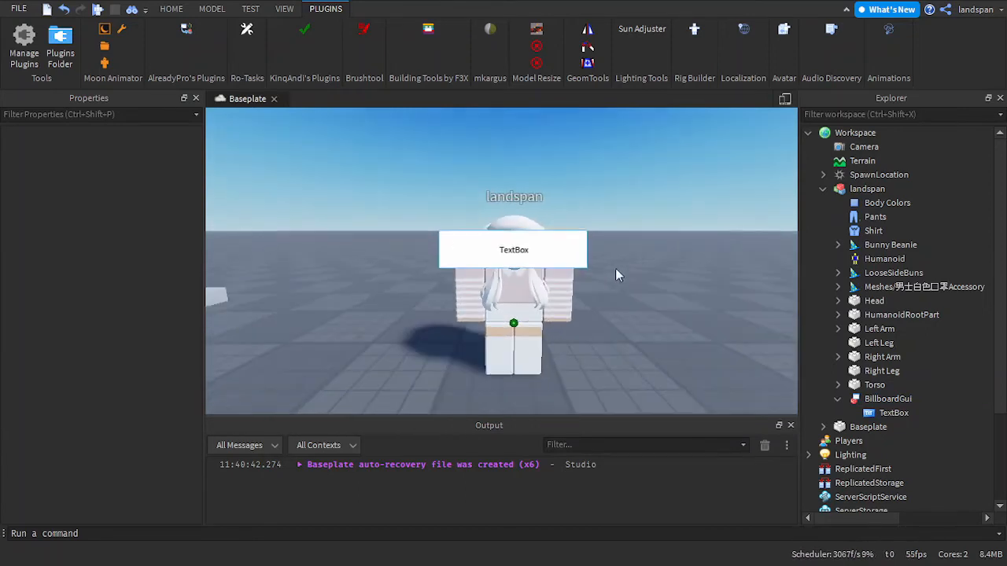
pyautogui.click(888, 399)
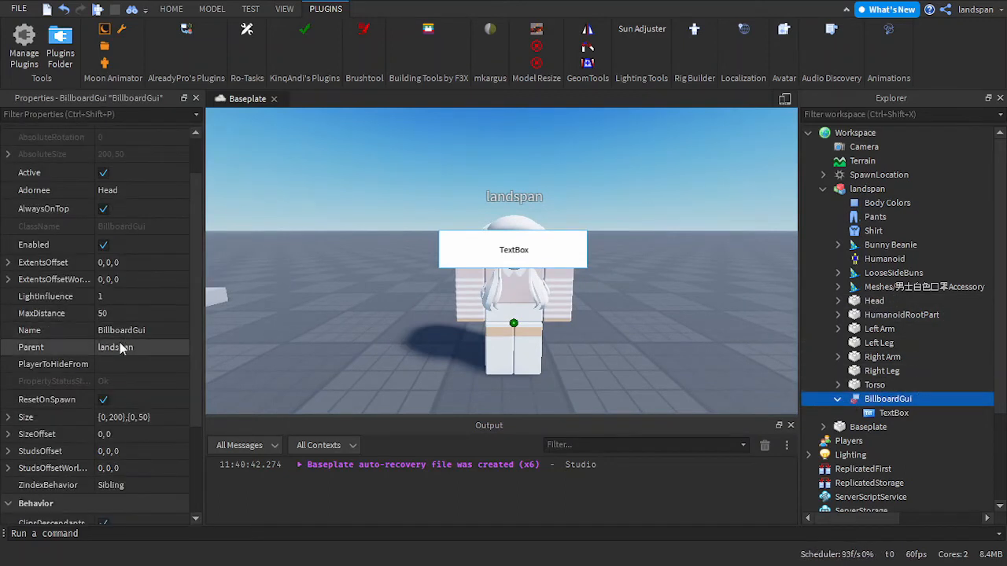
# Step: Set the BillboardGui's StudsOffset Y to 2 to raise the label
pyautogui.scroll(-3)
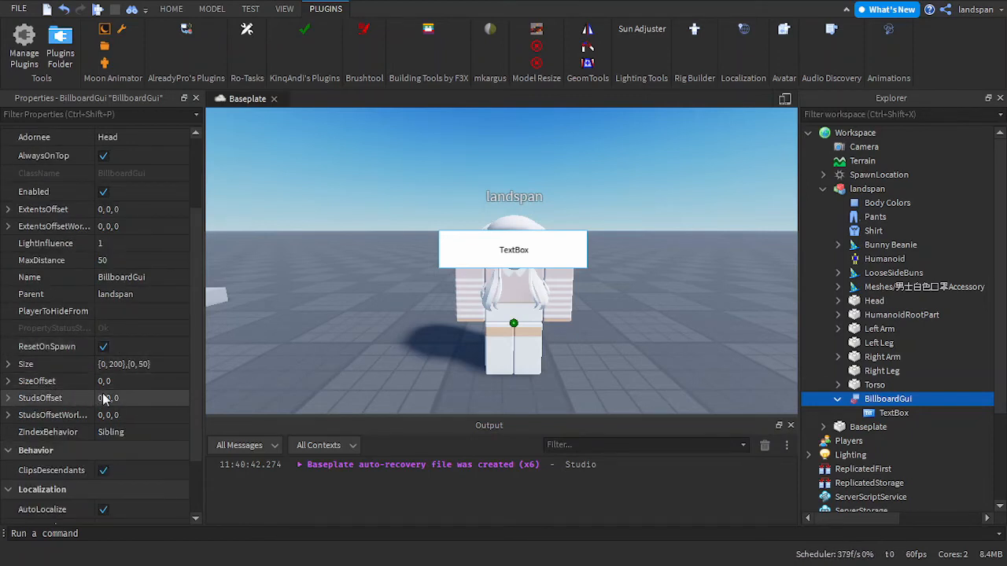
pyautogui.click(8, 398)
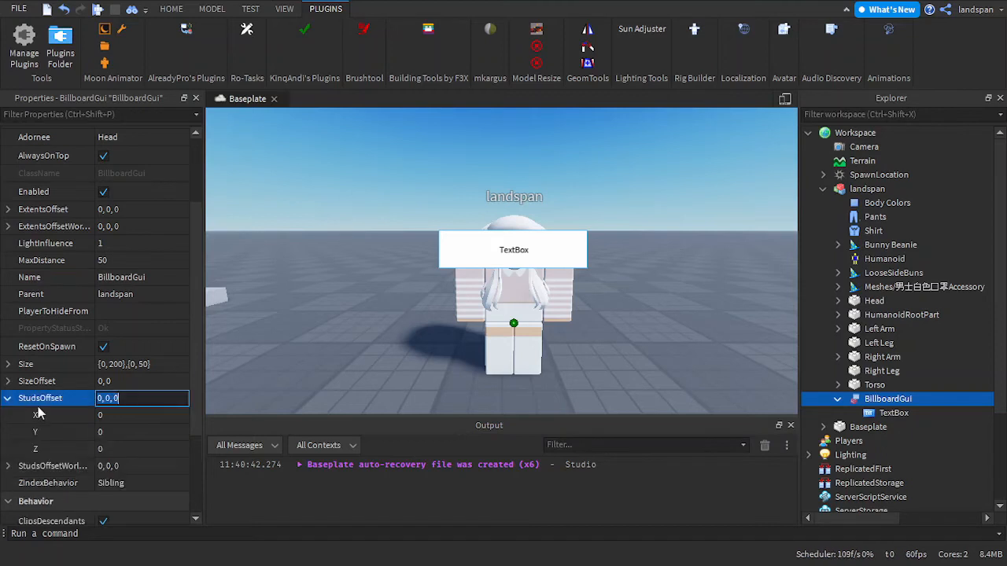
pyautogui.click(141, 432)
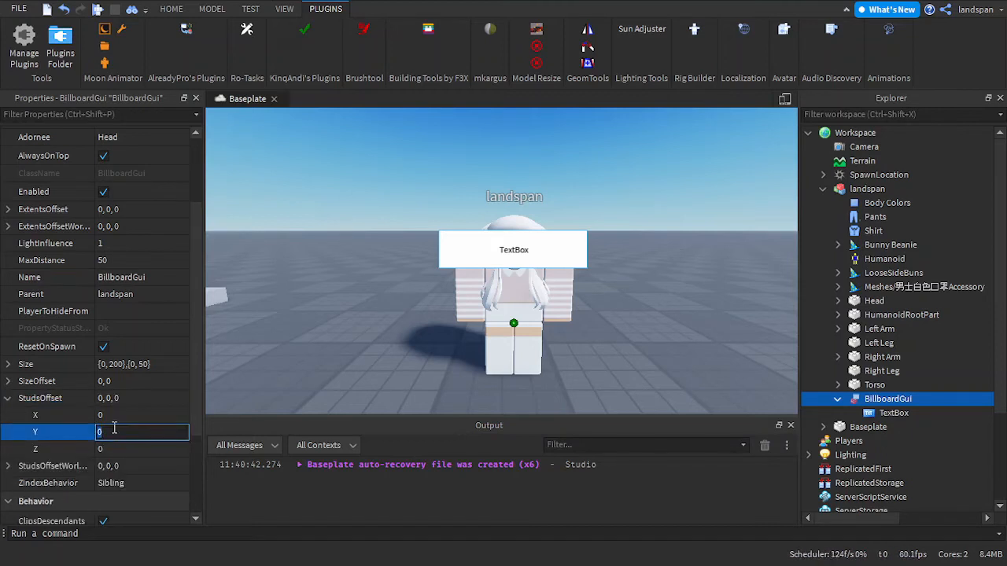
pyautogui.write('2')
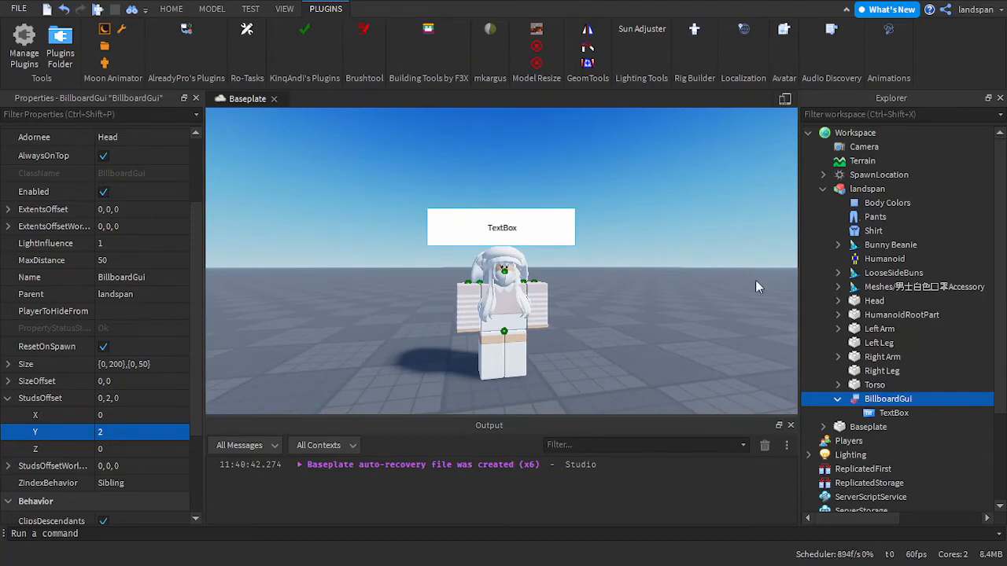
pyautogui.moveTo(552, 233)
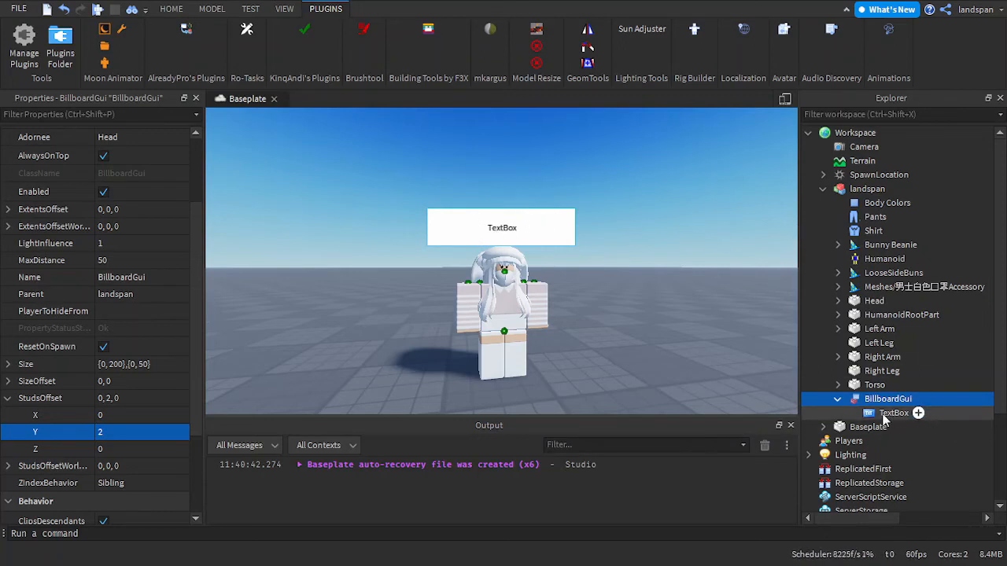
pyautogui.click(895, 413)
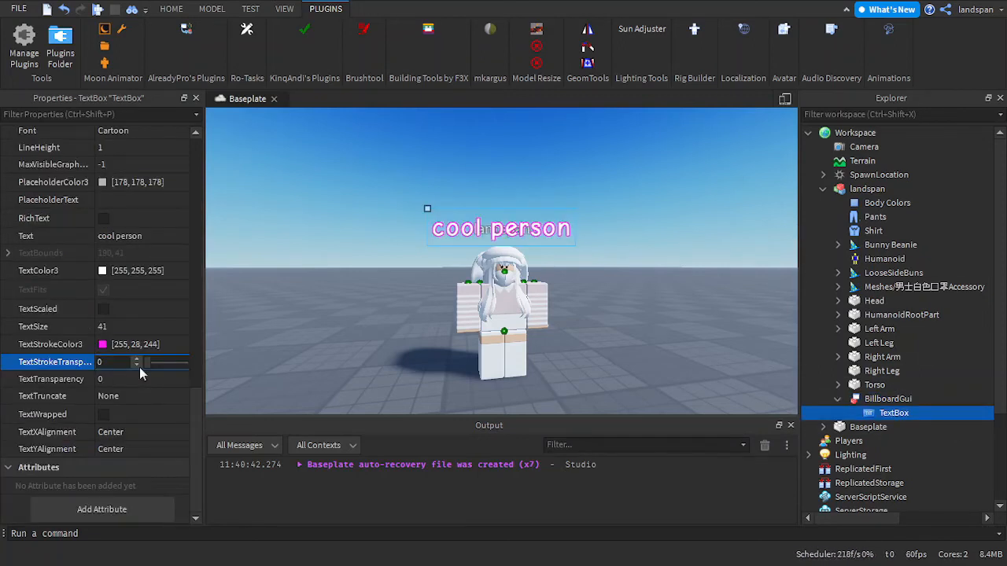